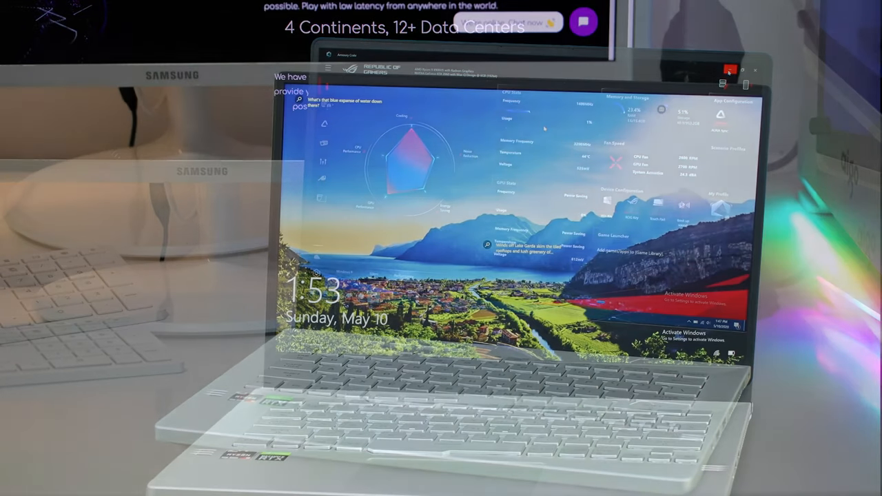
left_click(729, 70)
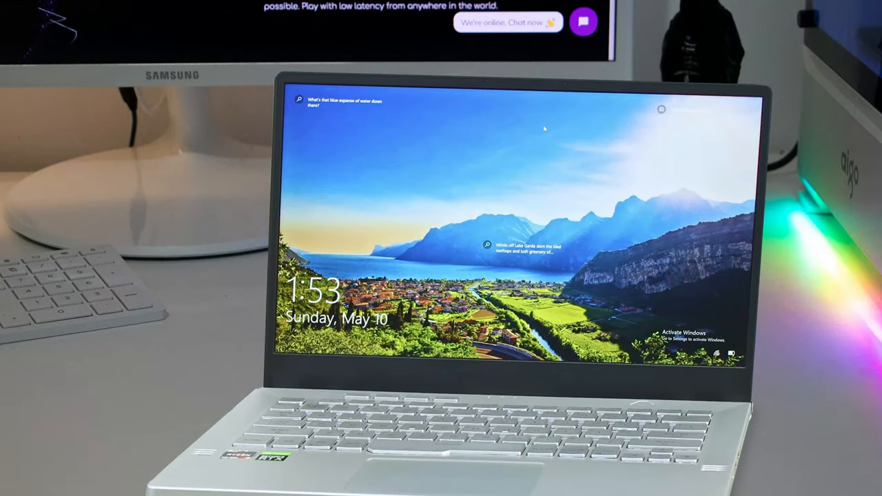